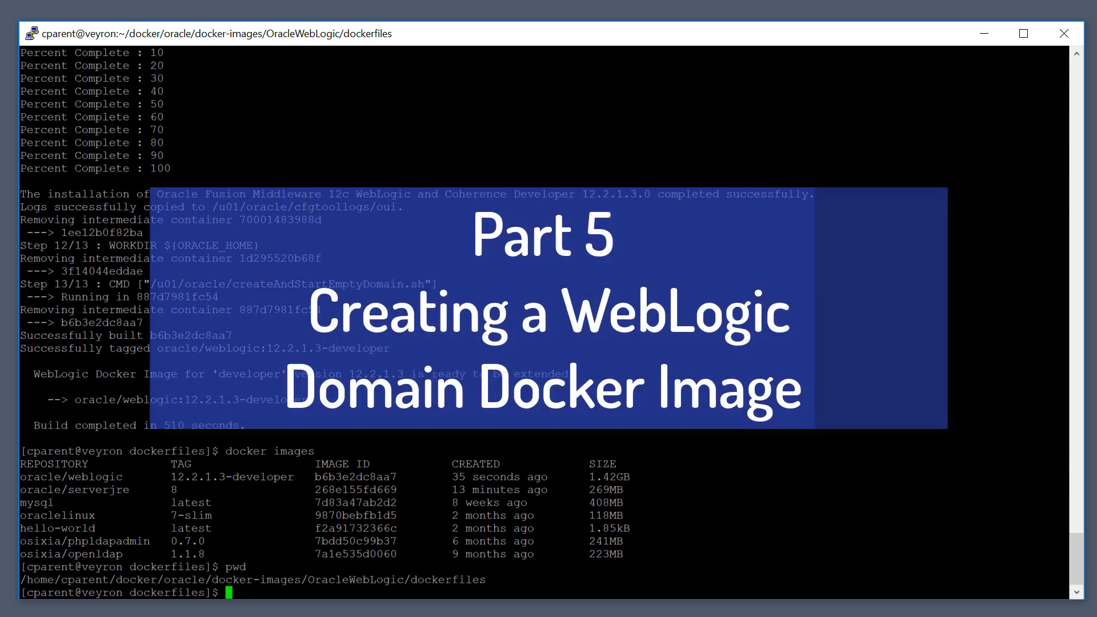
Move up a directory, then into samples/12213-domain, listing the contents along the way.
{"action": "type", "text": "cd .."}
{"action": "type", "text": "pwd"}
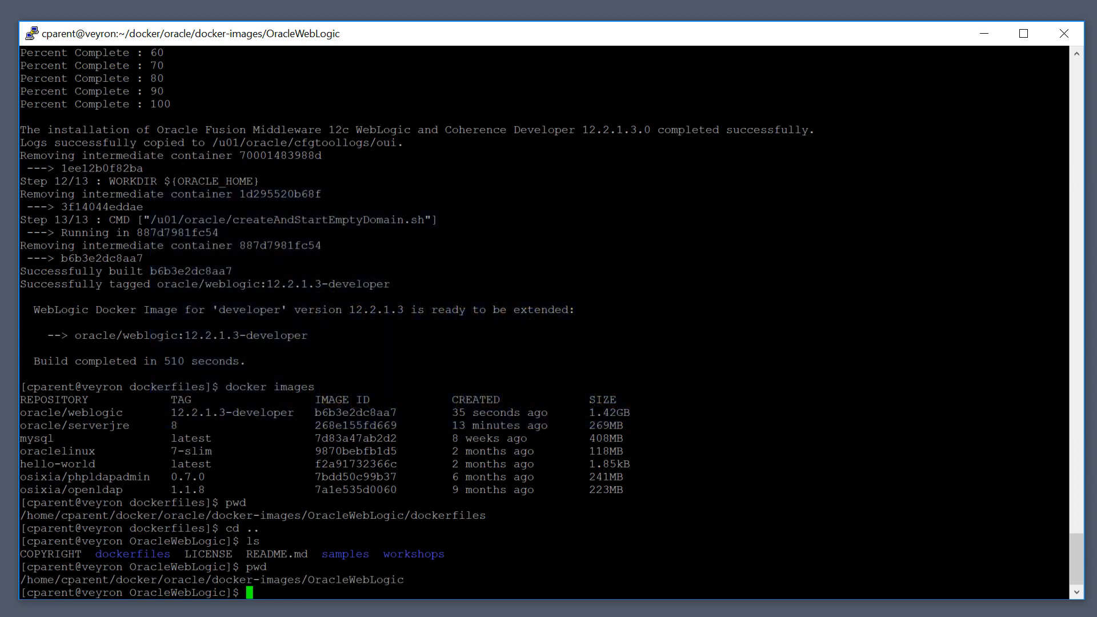
{"action": "type", "text": "cd samples/"}
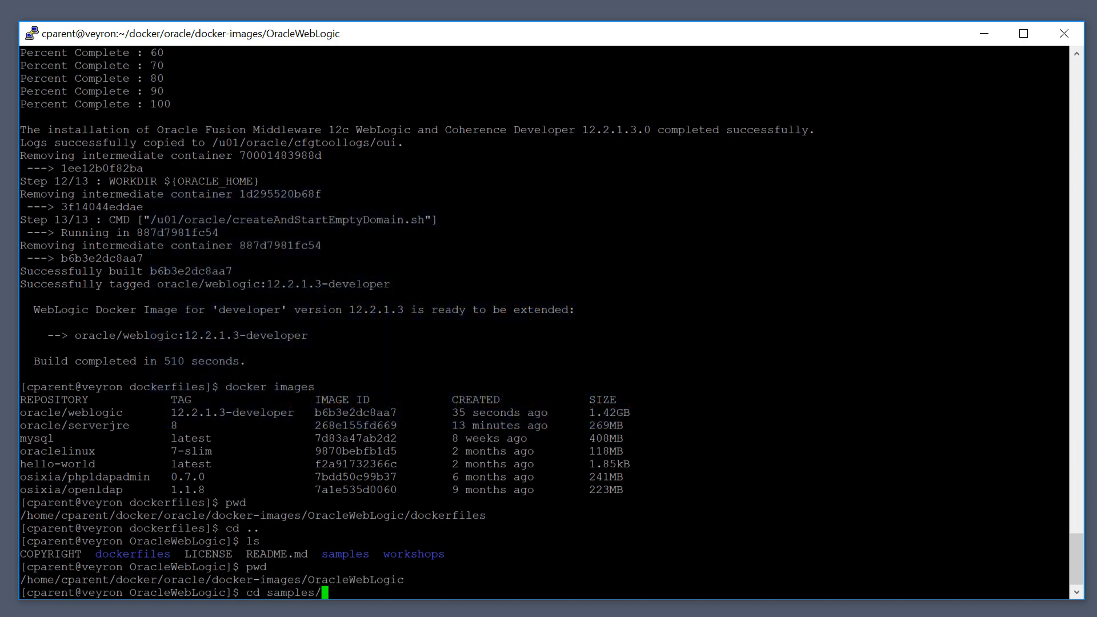
{"action": "key", "text": "Return"}
{"action": "type", "text": "ls"}
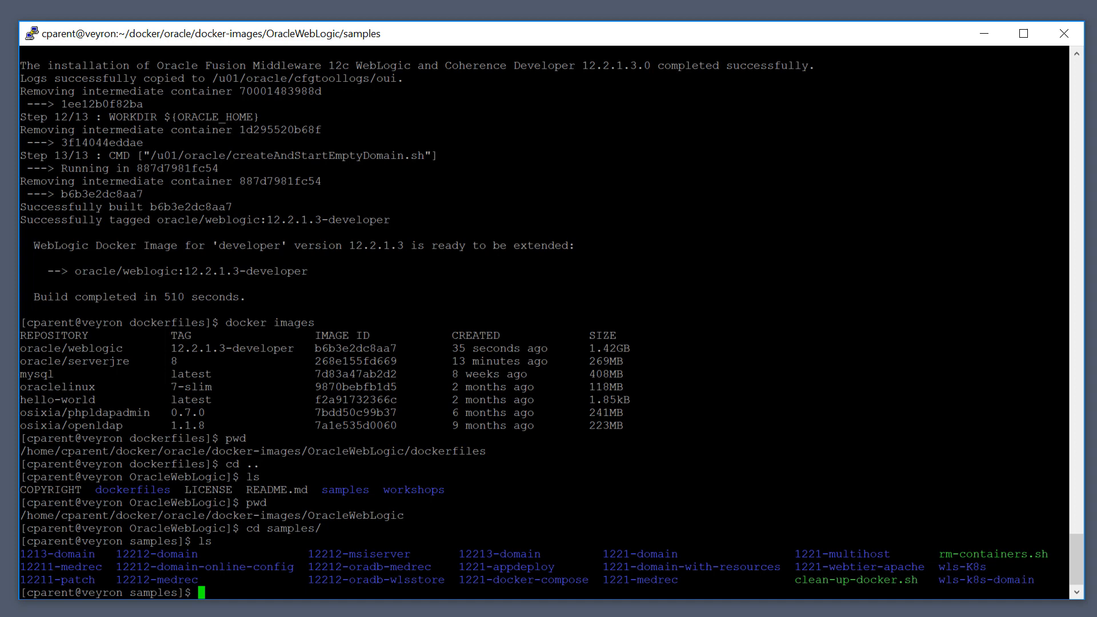
{"action": "type", "text": "cd"}
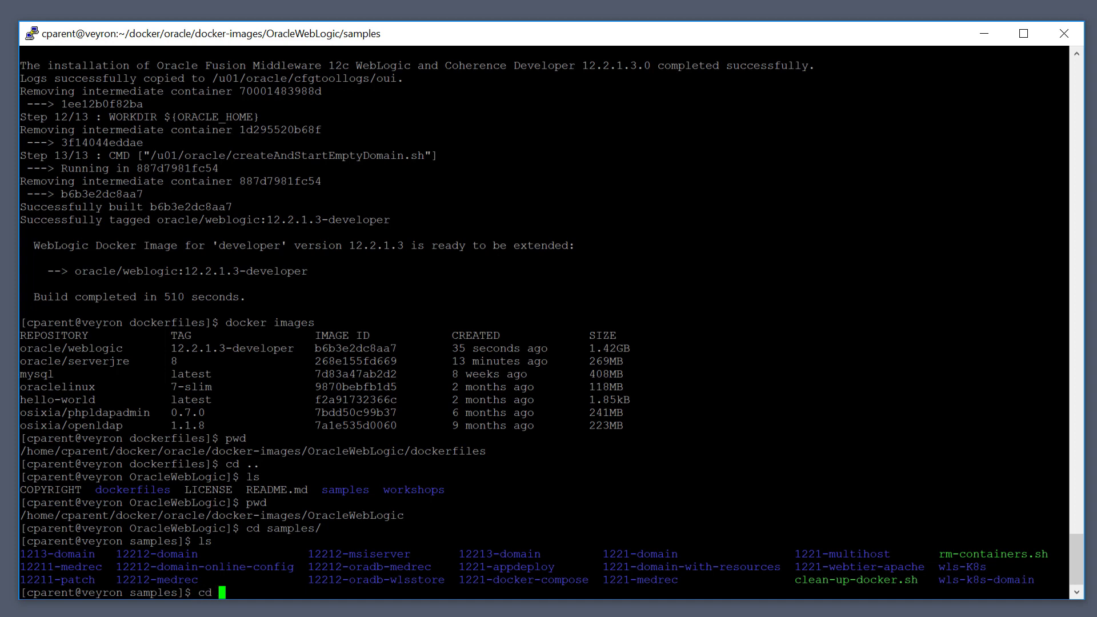
{"action": "type", "text": "12213-domain/"}
{"action": "type", "text": "ls"}
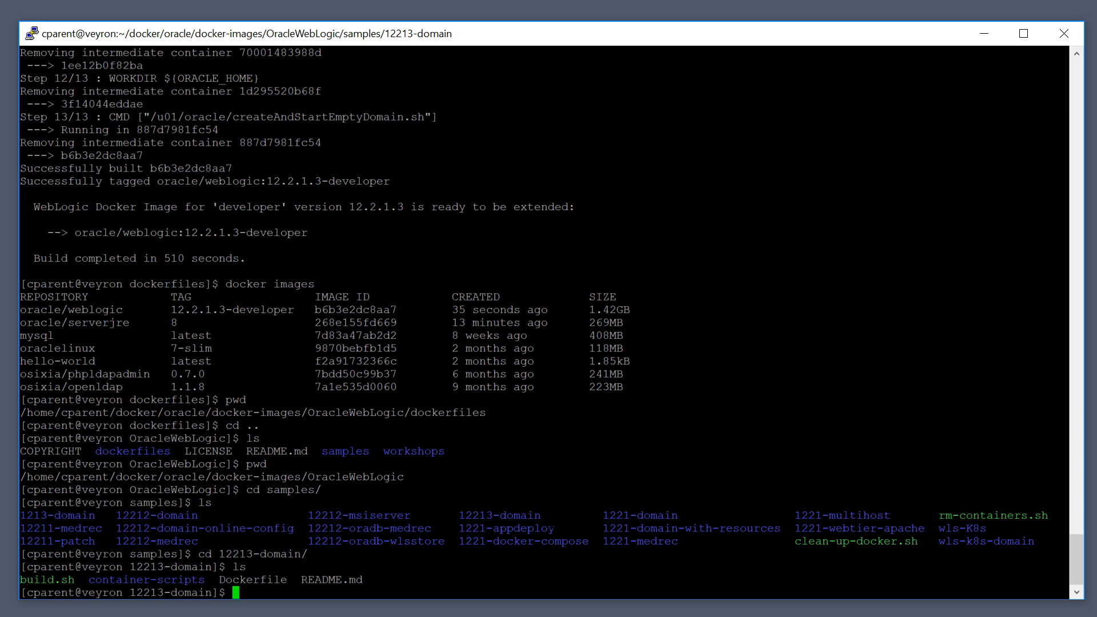
{"action": "type", "text": "view Dockerfile"}
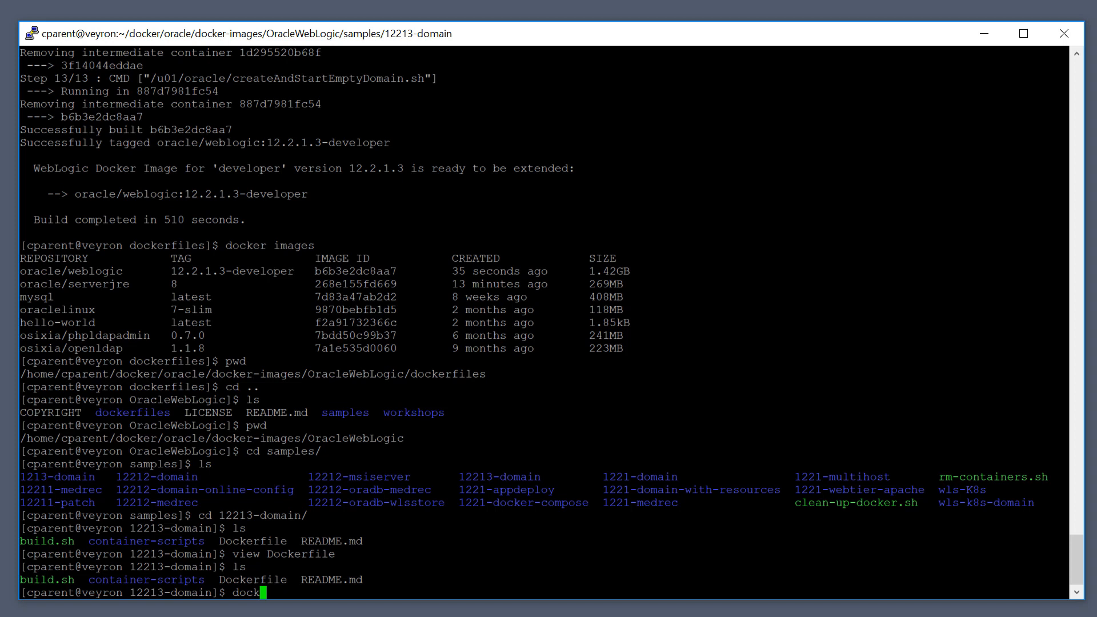
Review build.sh, then run ./build.sh to build the 12213-domain:latest image.
{"action": "type", "text": "view build.sh"}
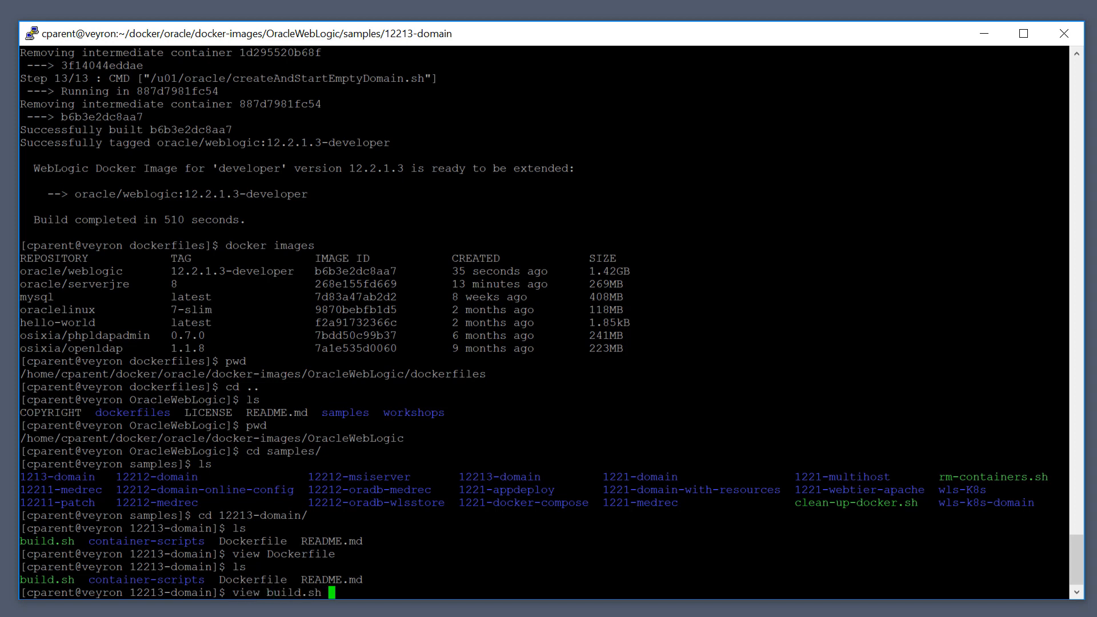
{"action": "key", "text": "Enter"}
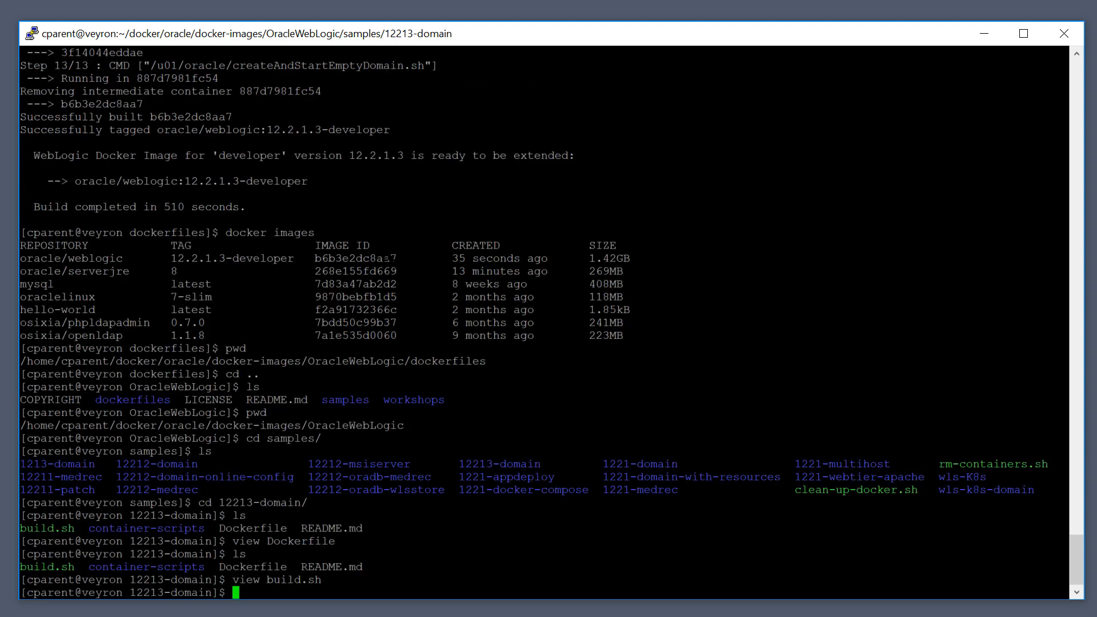
{"action": "type", "text": "./b"}
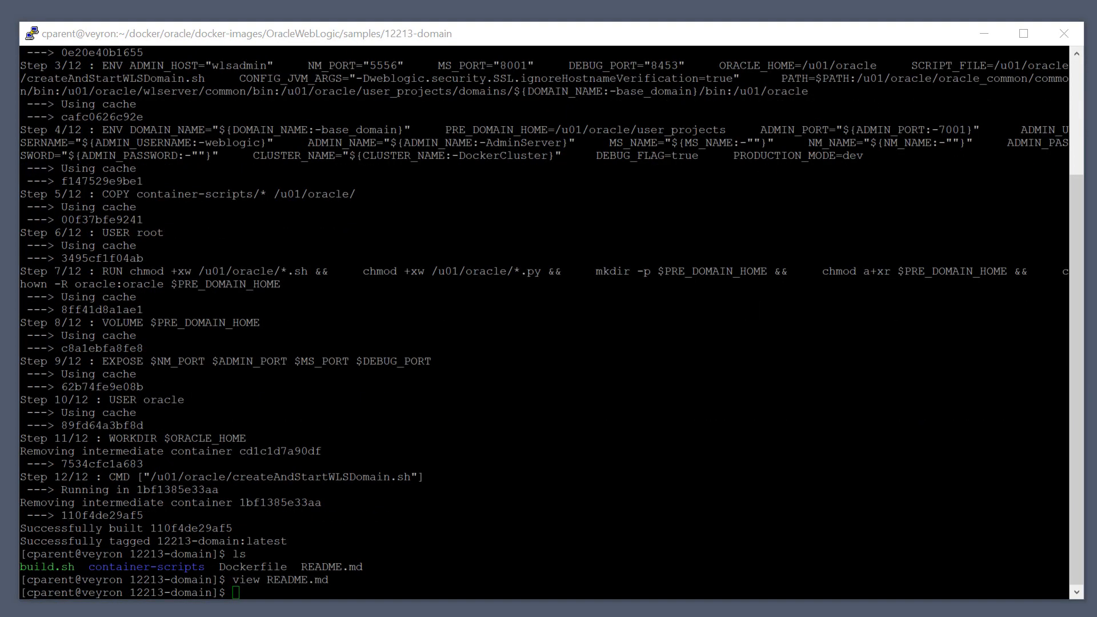
{"action": "type", "text": "do"}
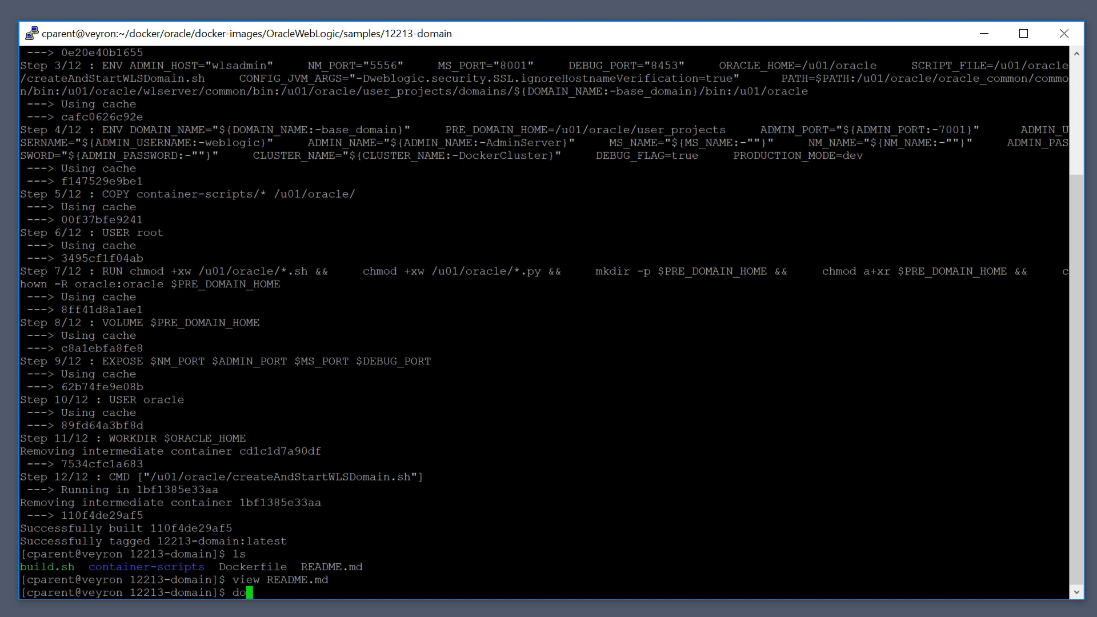